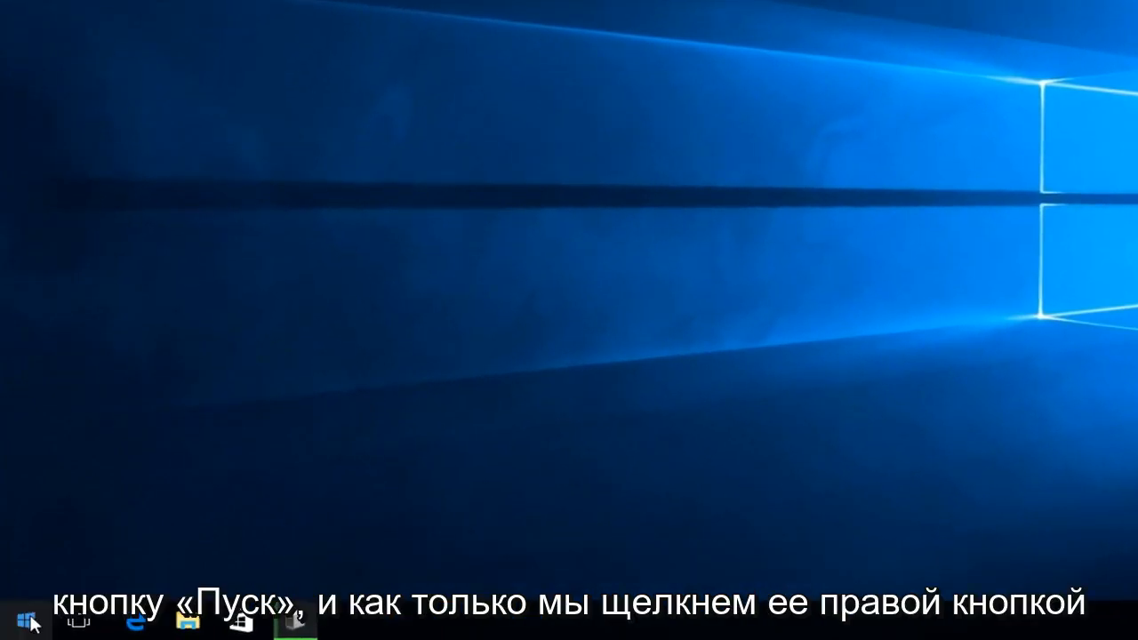
Launch an administrator Command Prompt from the Start power-user menu and approve the UAC prompt
right_click(14, 623)
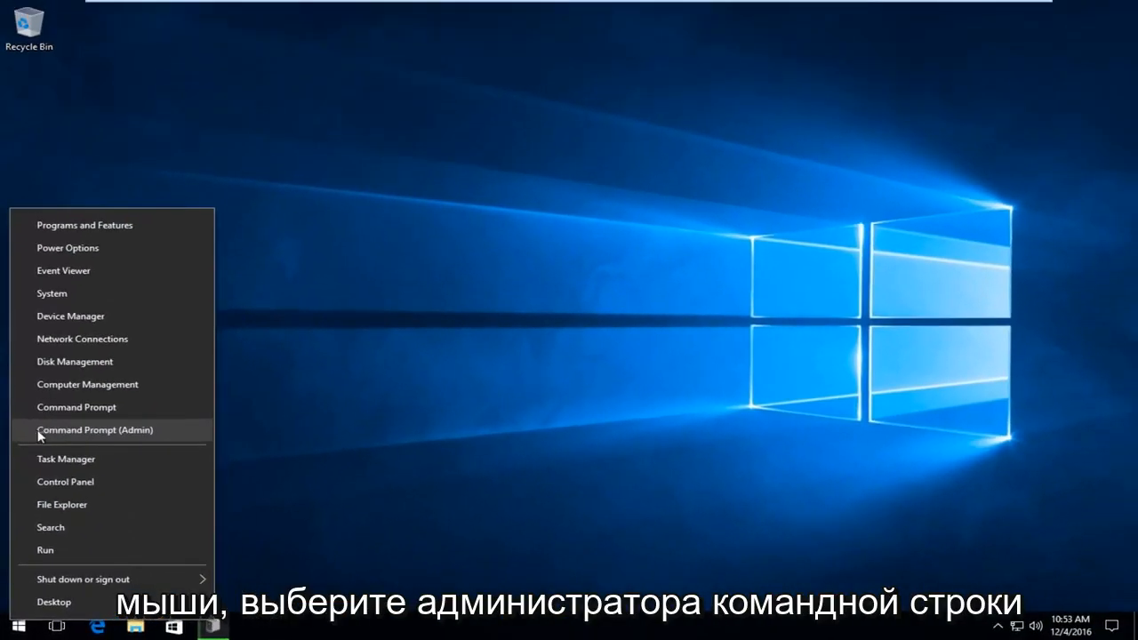
click(96, 429)
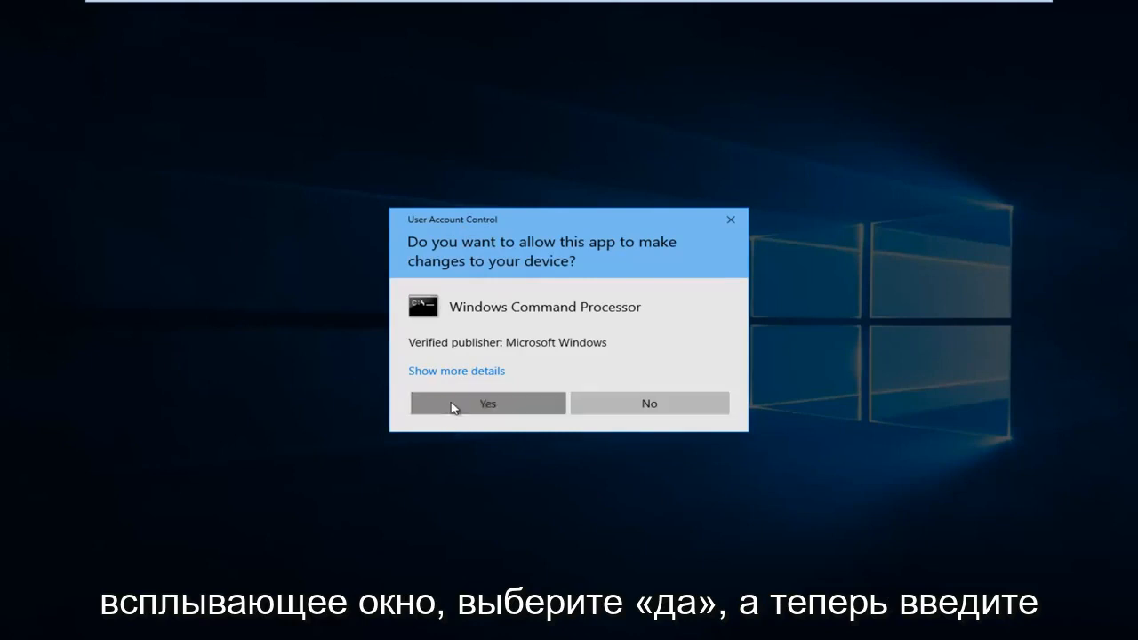
click(488, 402)
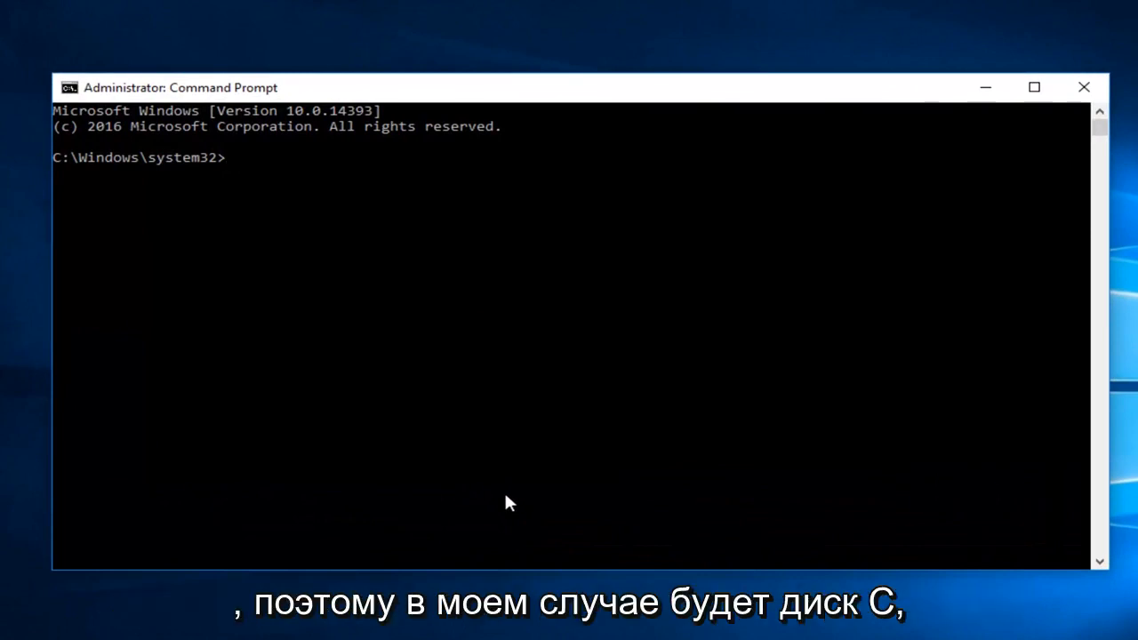
Switch the working drive to C: with the c: command
text(c)
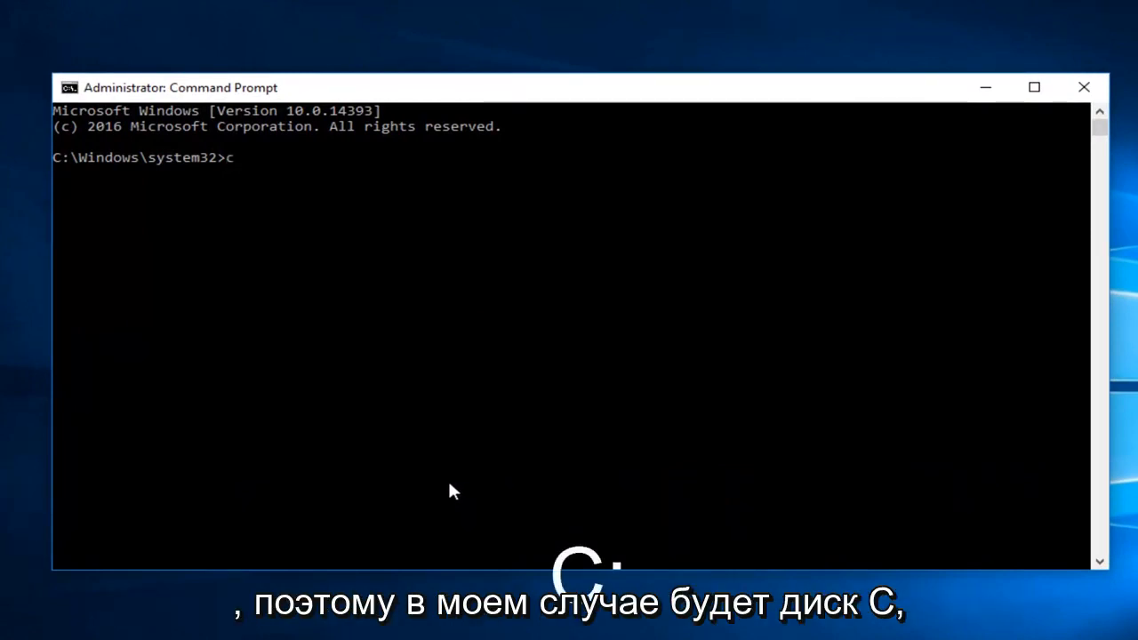
text(:)
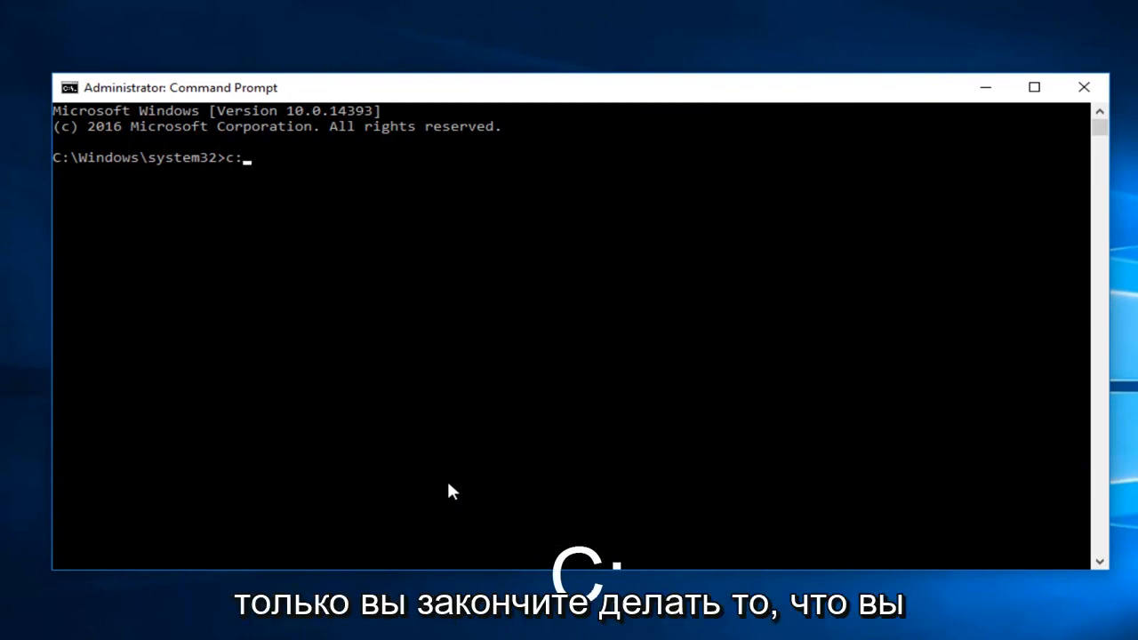
key(Enter)
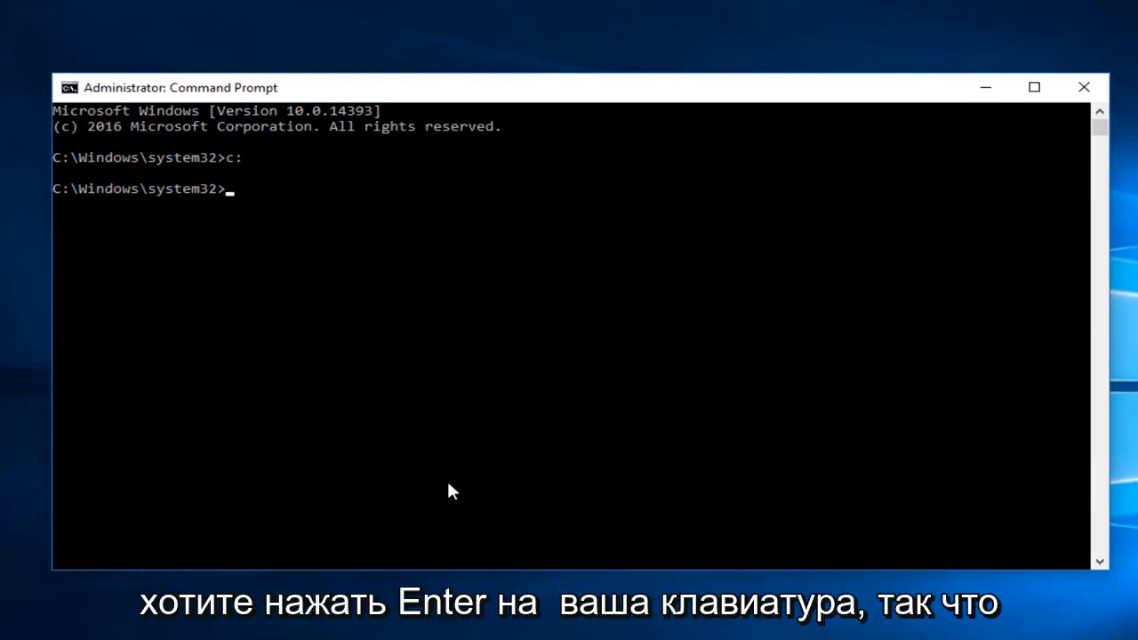
Write out rmdir "$Recycle.Bin" /s/q at the prompt without running it
text(r)
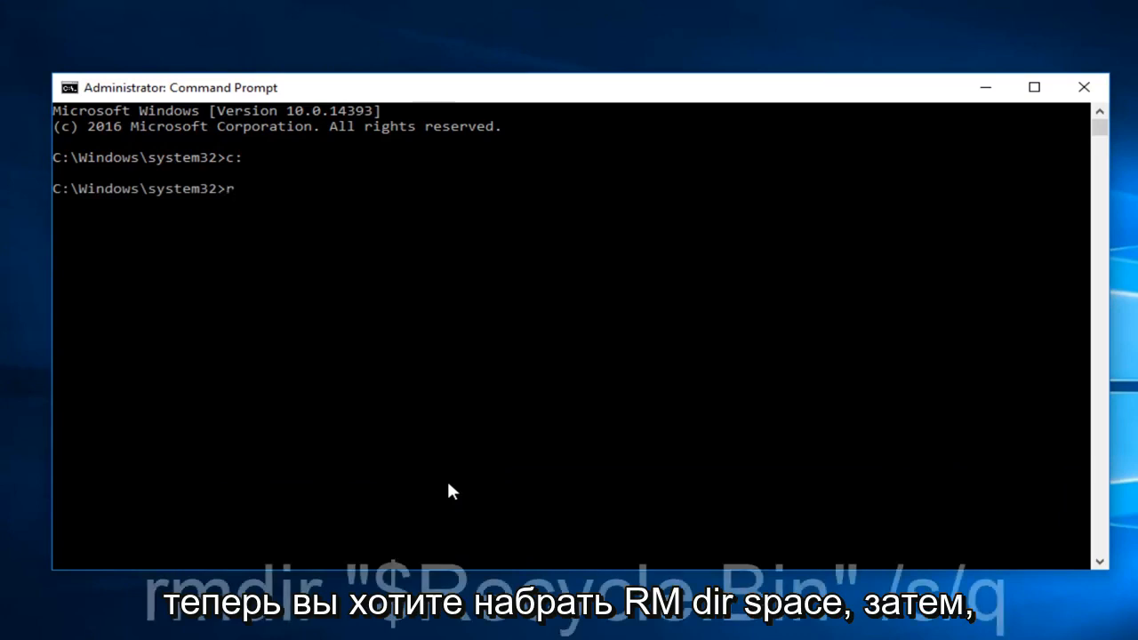
text(mdir)
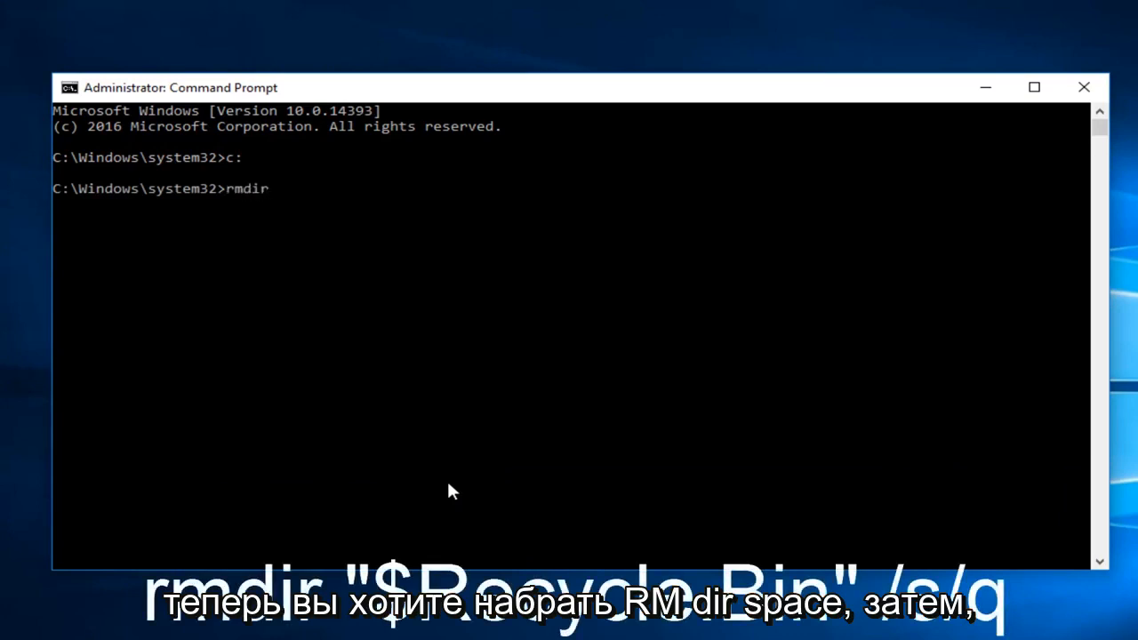
text(")
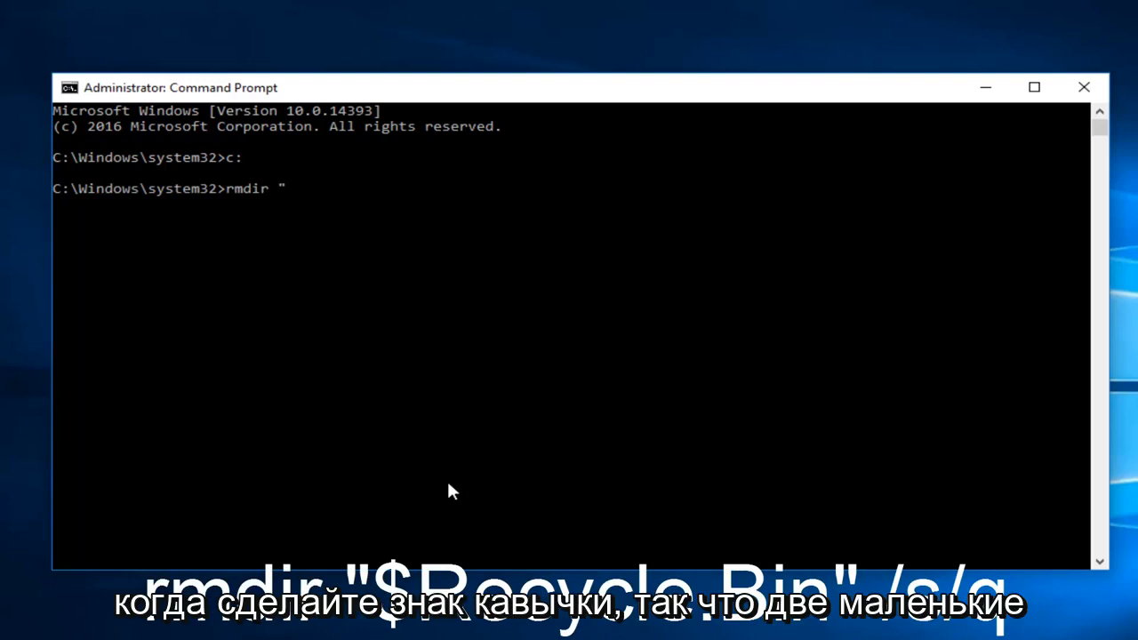
mouse_move(427, 480)
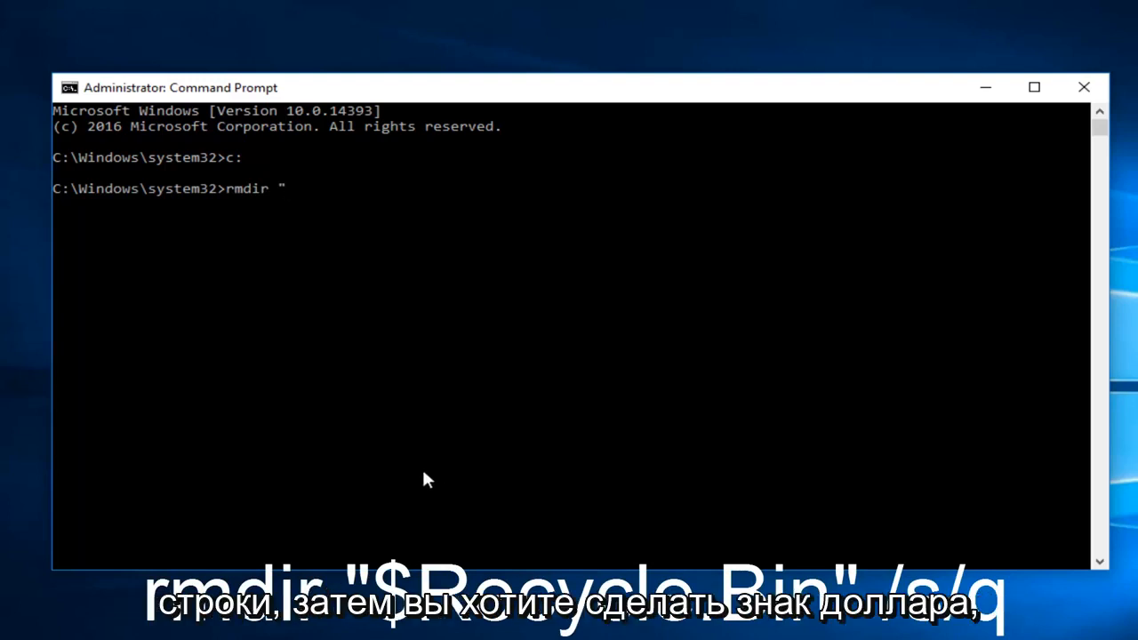
text($)
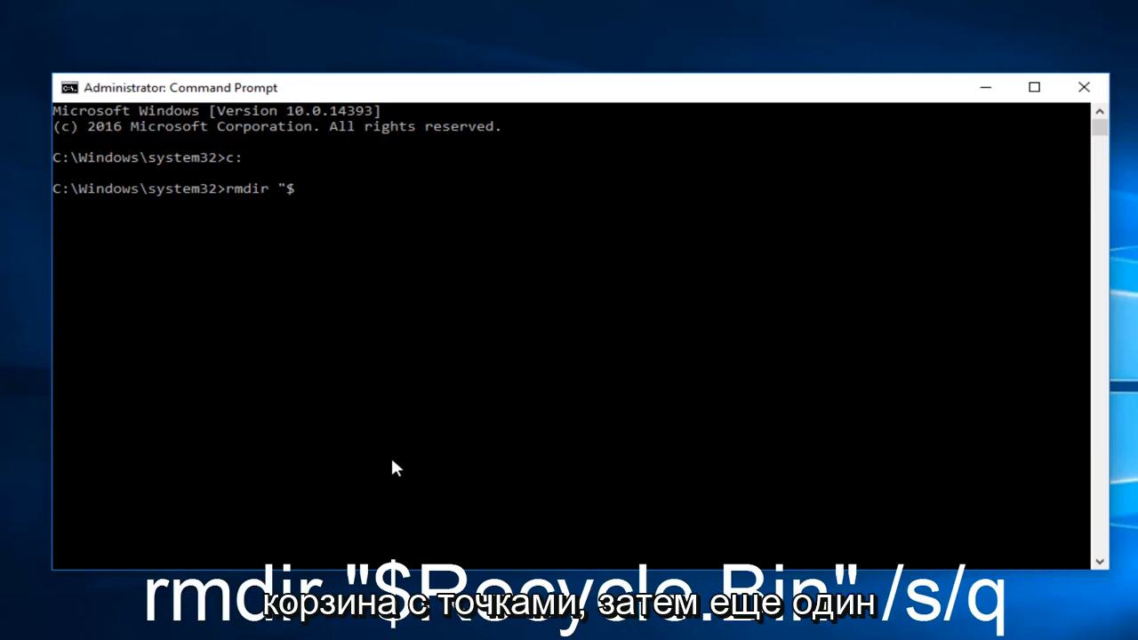
text(Rec)
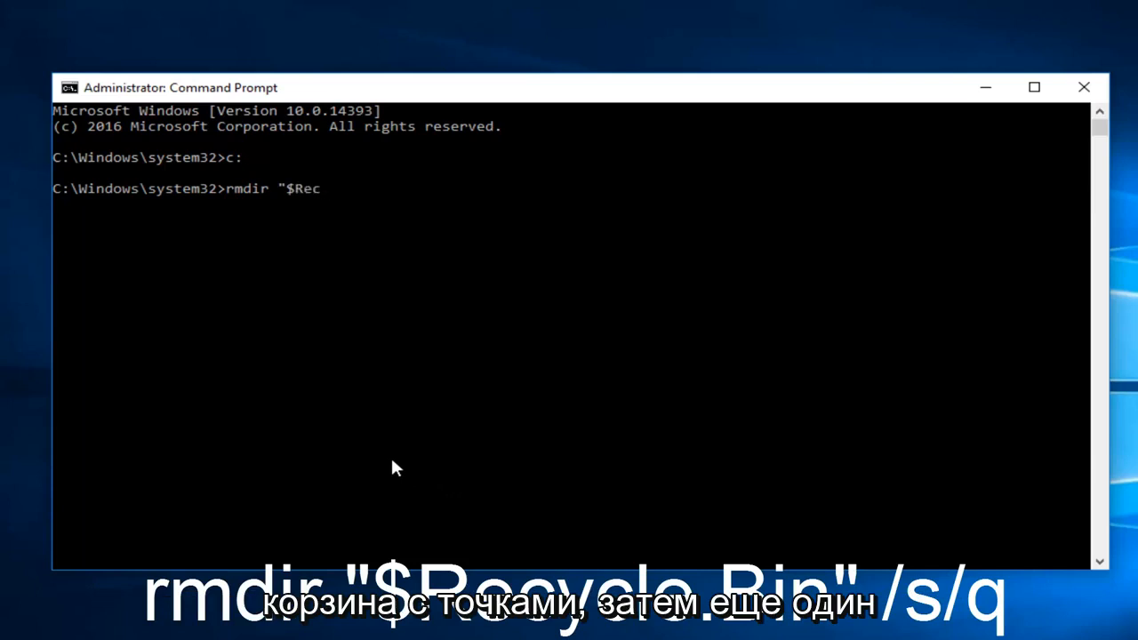
text(ycle)
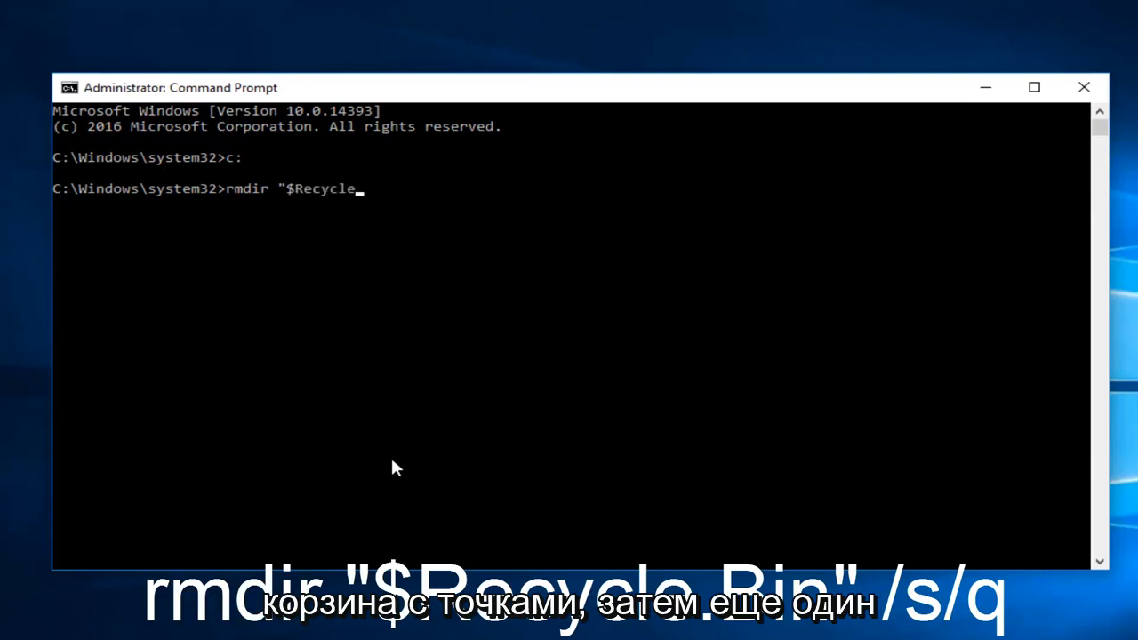
text(.Bin)
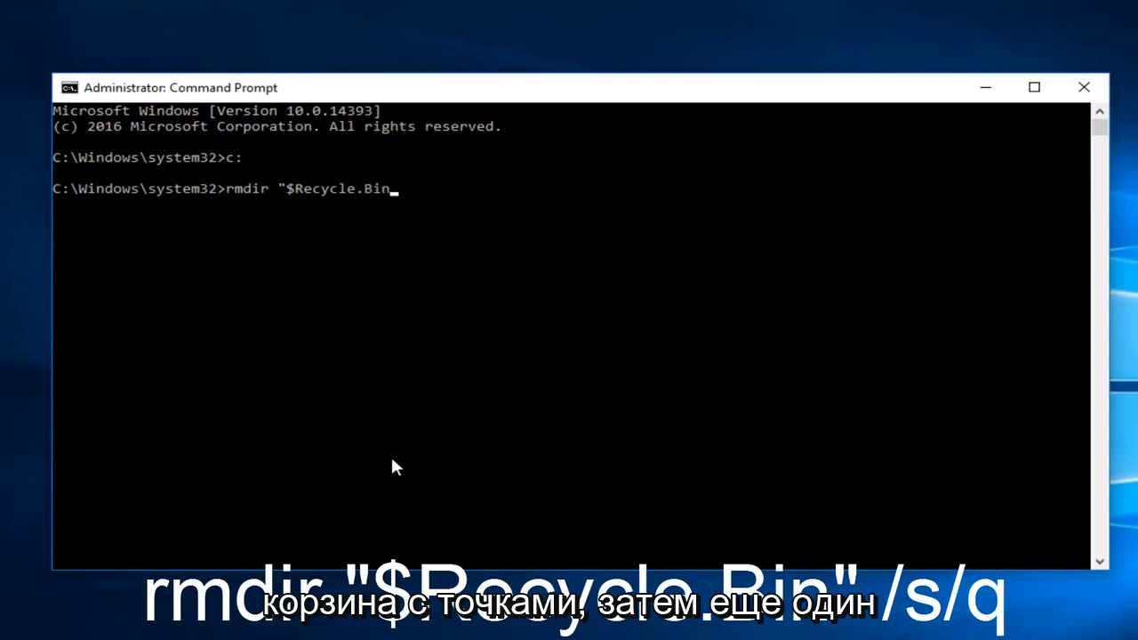
text(")
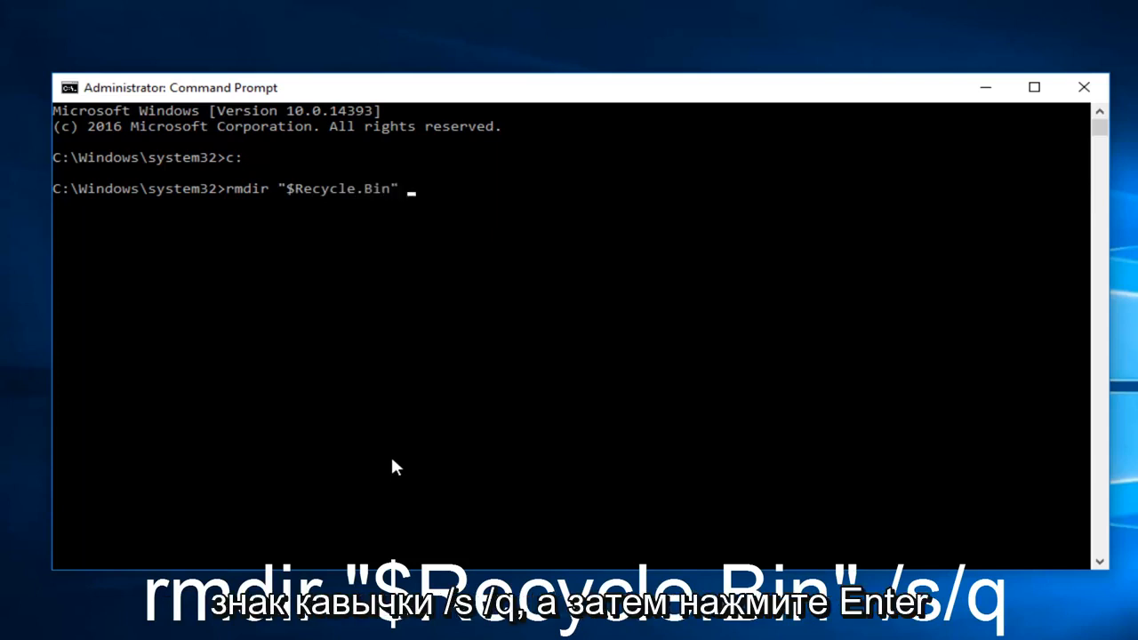
text(/s)
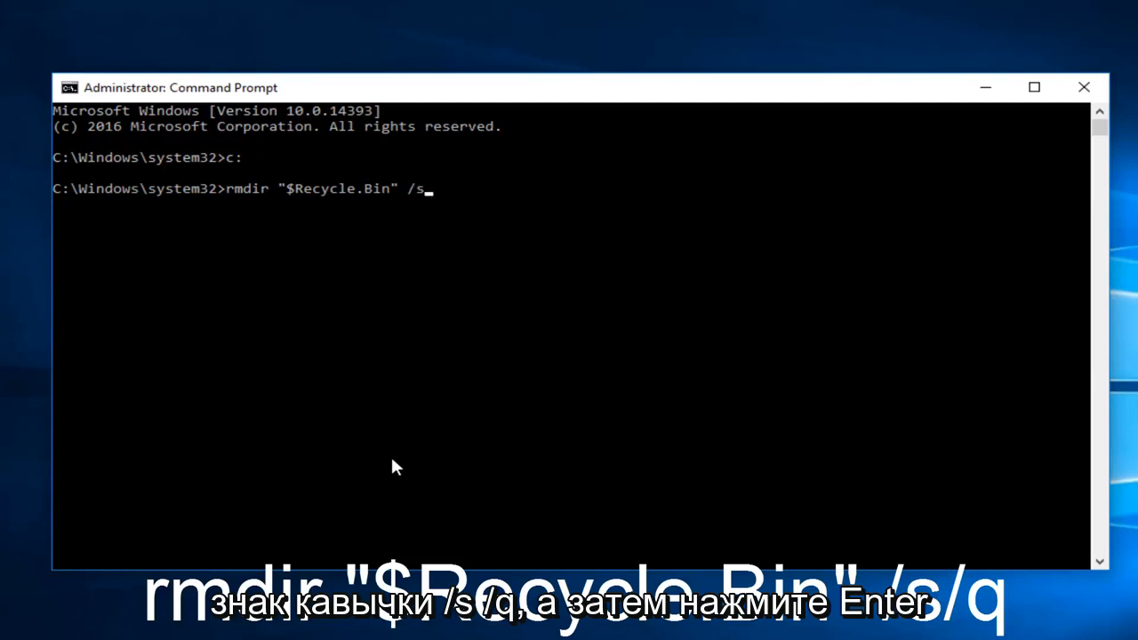
text(/q)
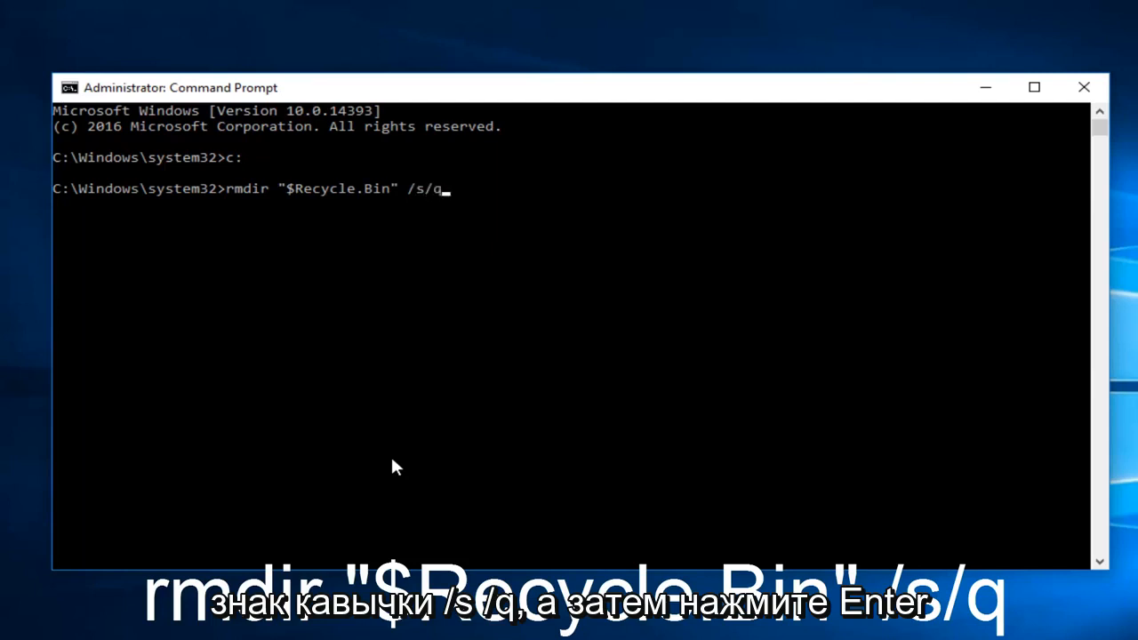